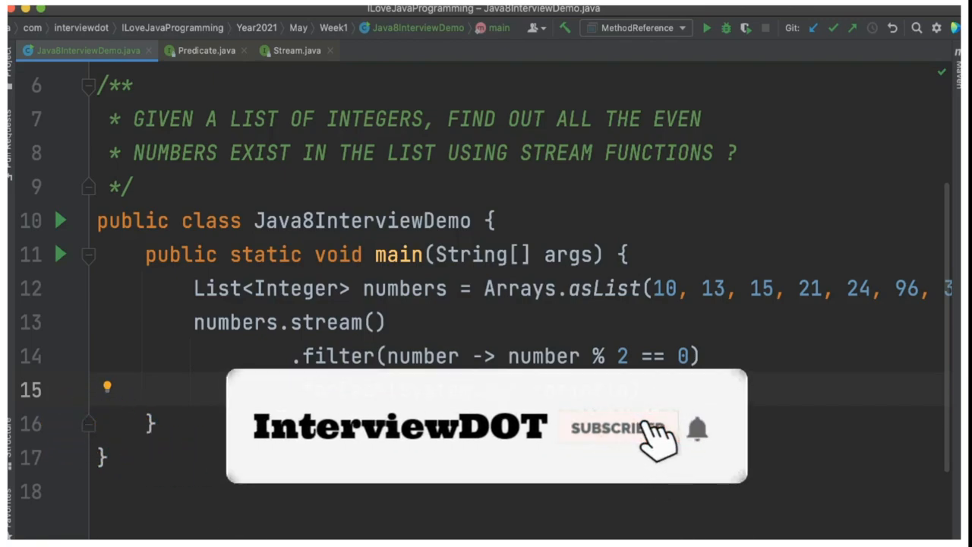
- Review the numbers list and its even-number filter lambda, then run Java8InterviewDemo to print 10, 24, 96, 32
left_click(616, 429)
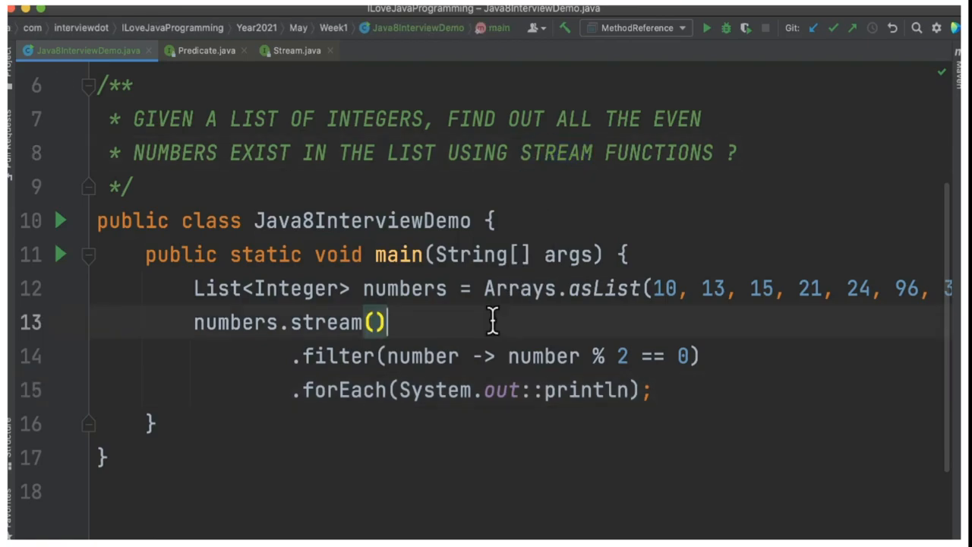
double_click(405, 288)
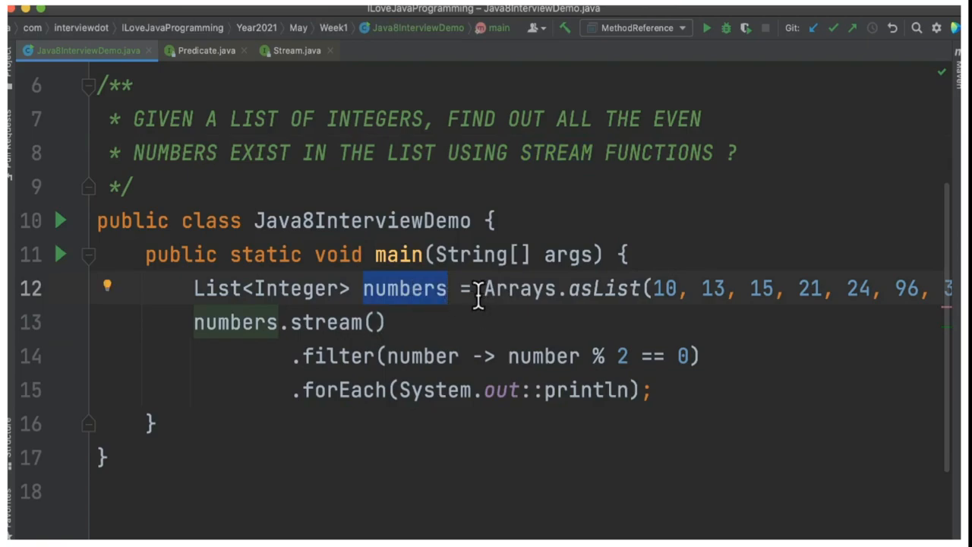
mouse_move(754, 291)
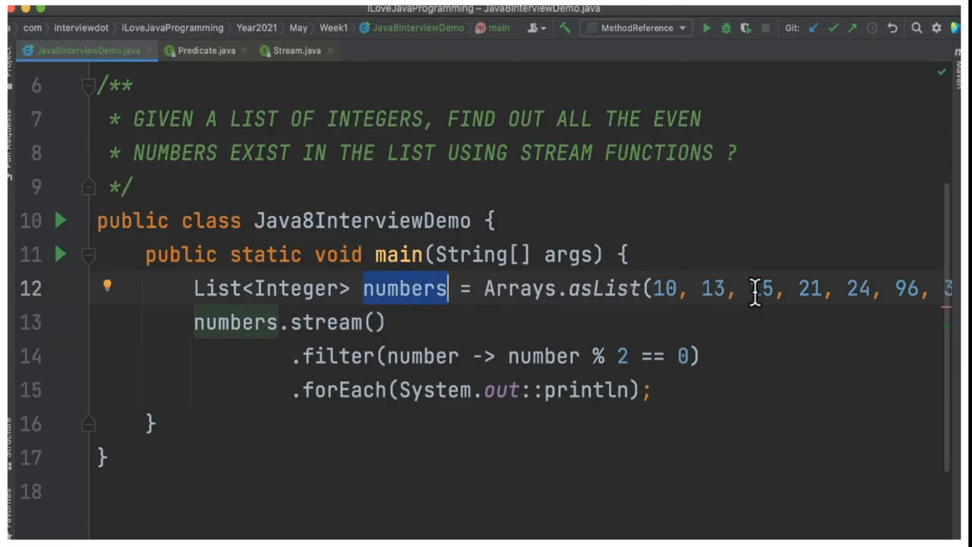
left_click(253, 322)
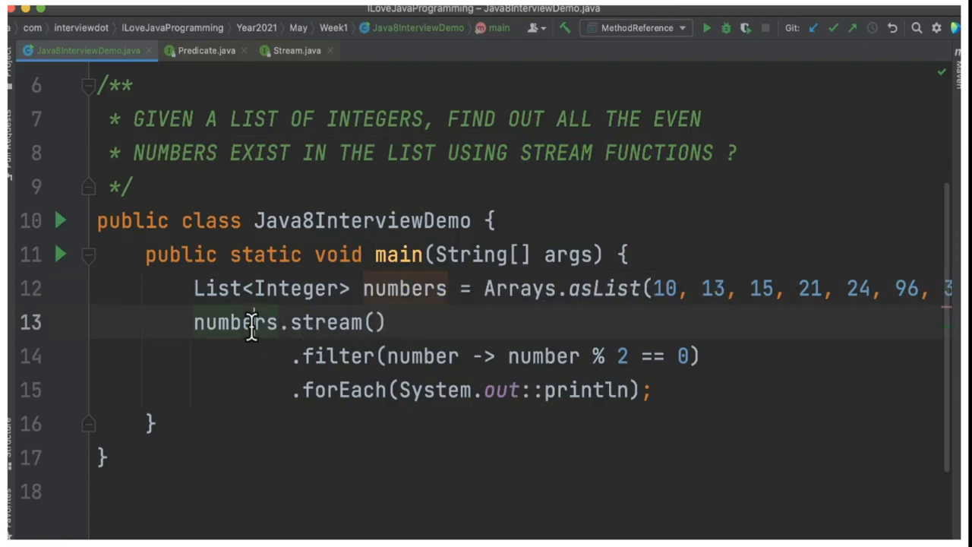
double_click(234, 322)
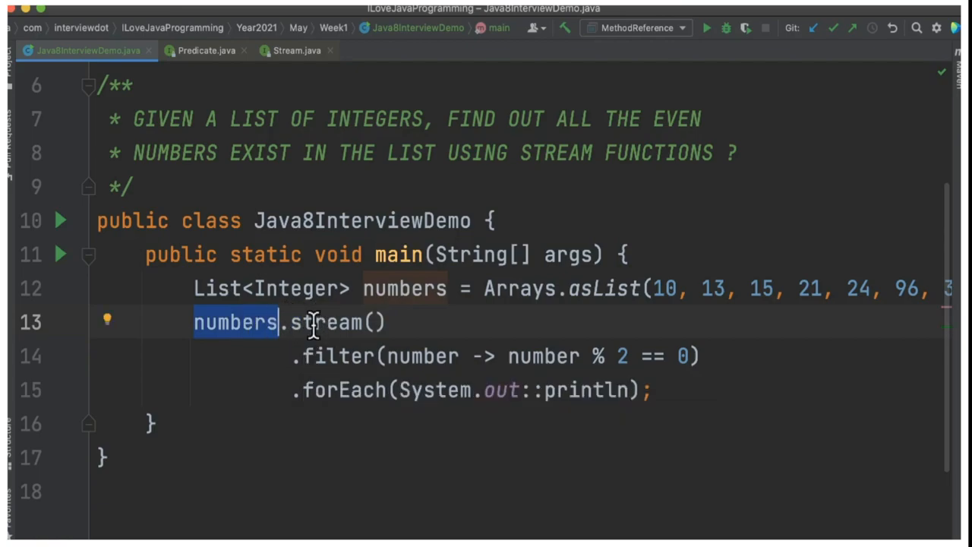
double_click(334, 356)
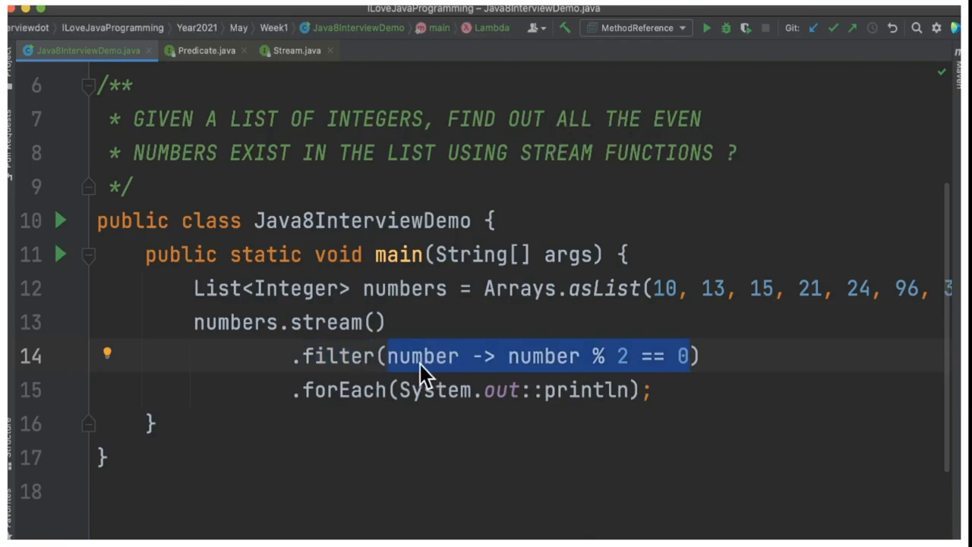
mouse_move(609, 367)
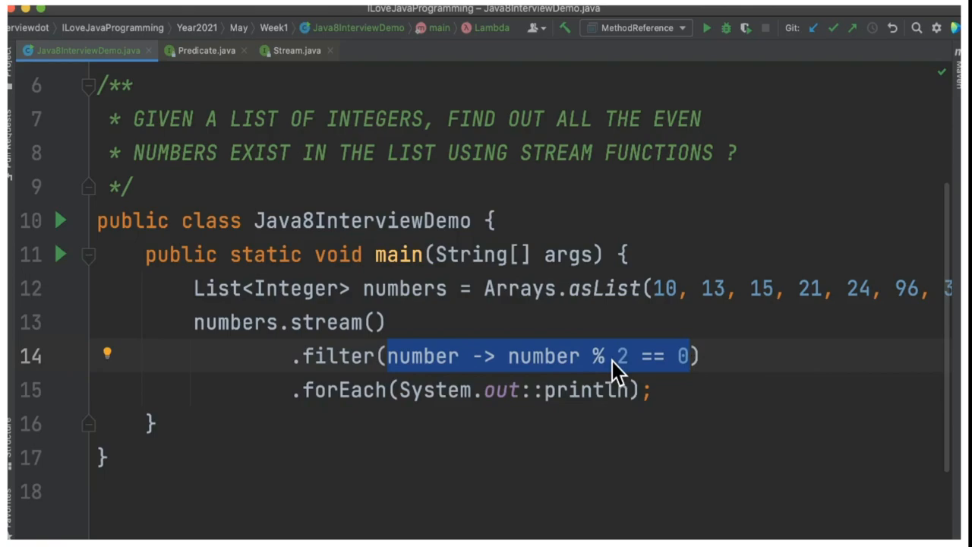
left_click(529, 390)
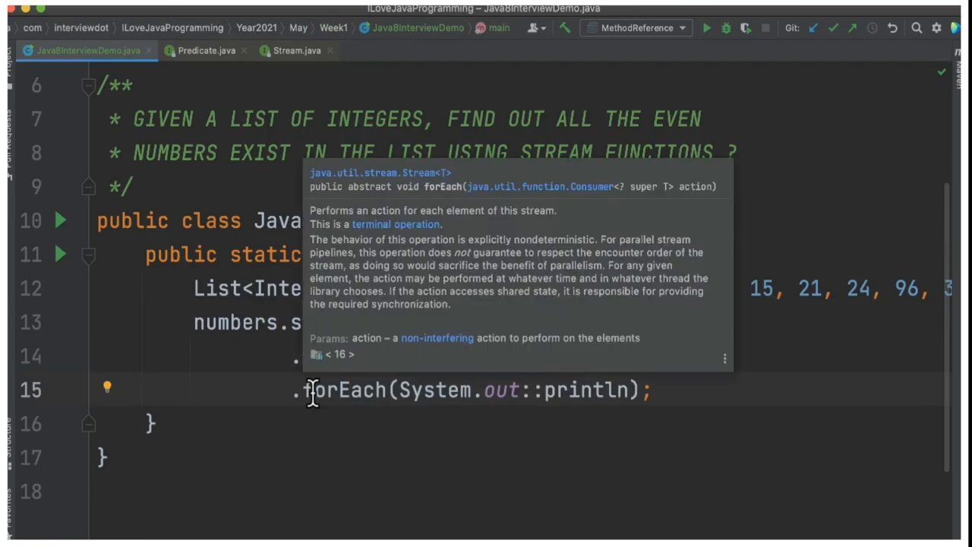
left_click(708, 28)
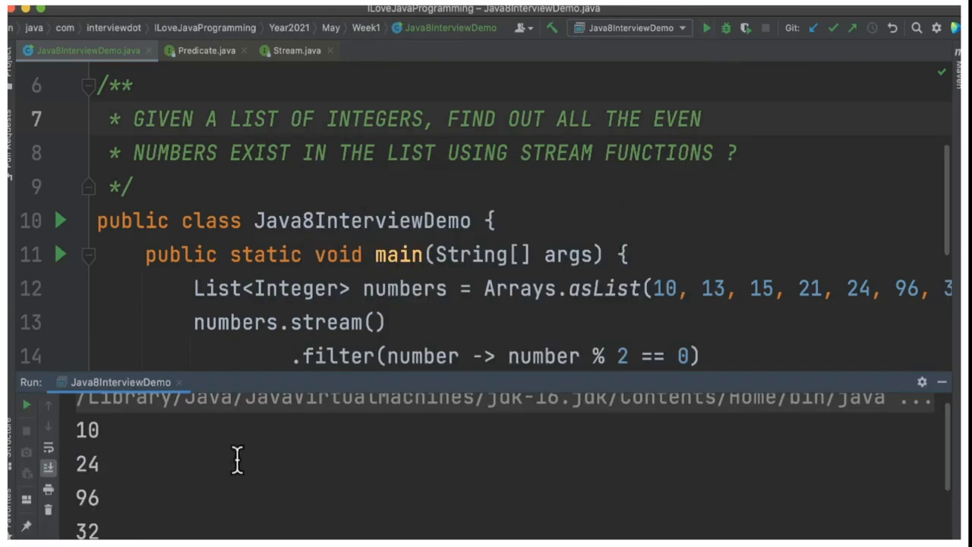
mouse_move(501, 383)
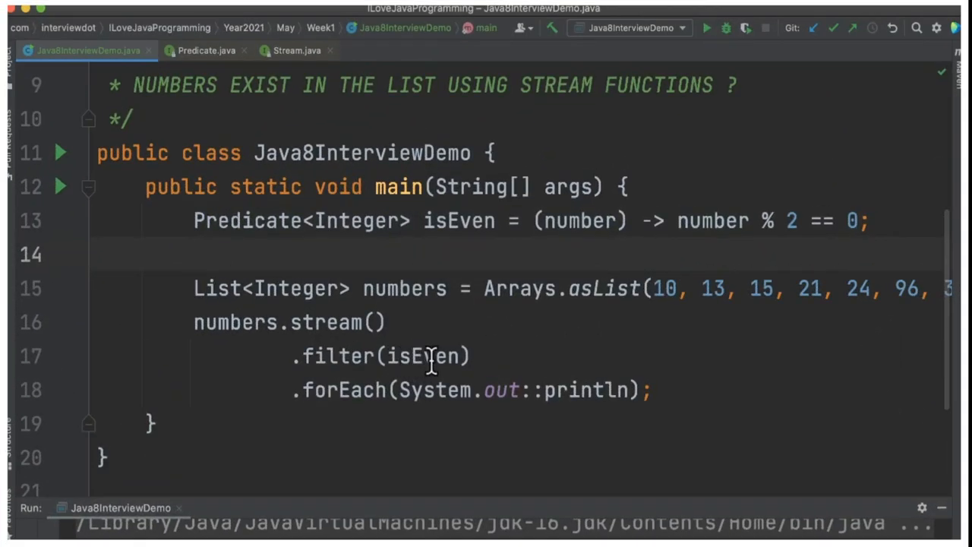
- Pass the isEven Predicate<Integer> to filter, inspect Predicate's source, and return to Java8InterviewDemo
double_click(422, 356)
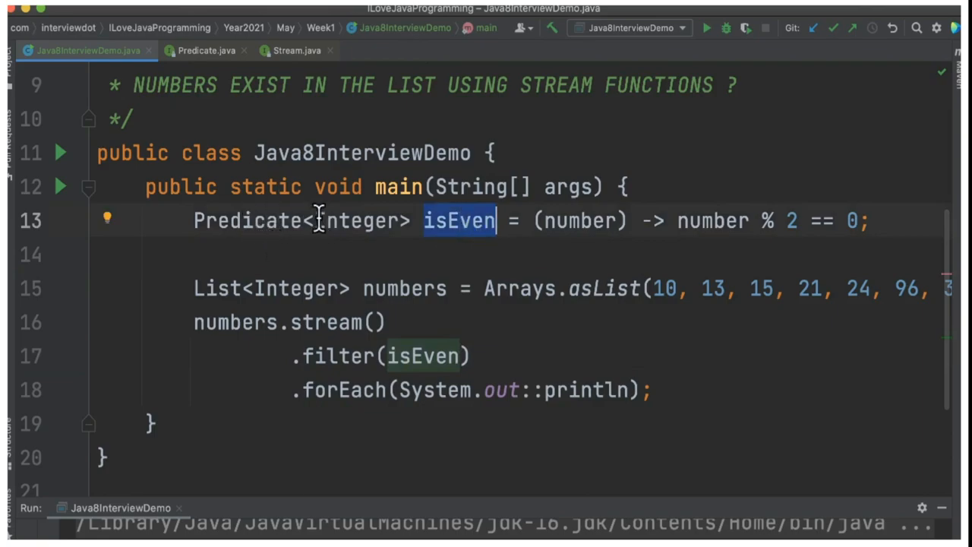
mouse_move(173, 239)
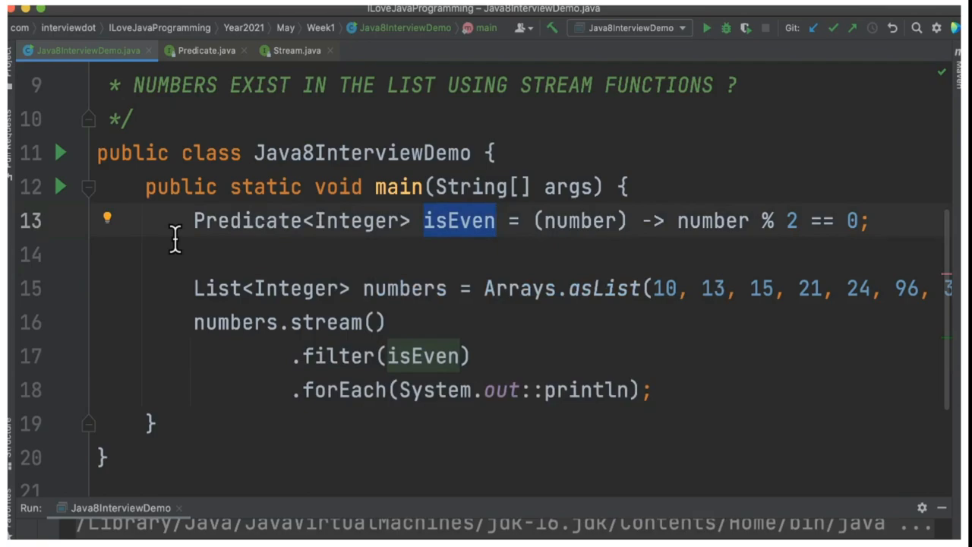
left_click(574, 220)
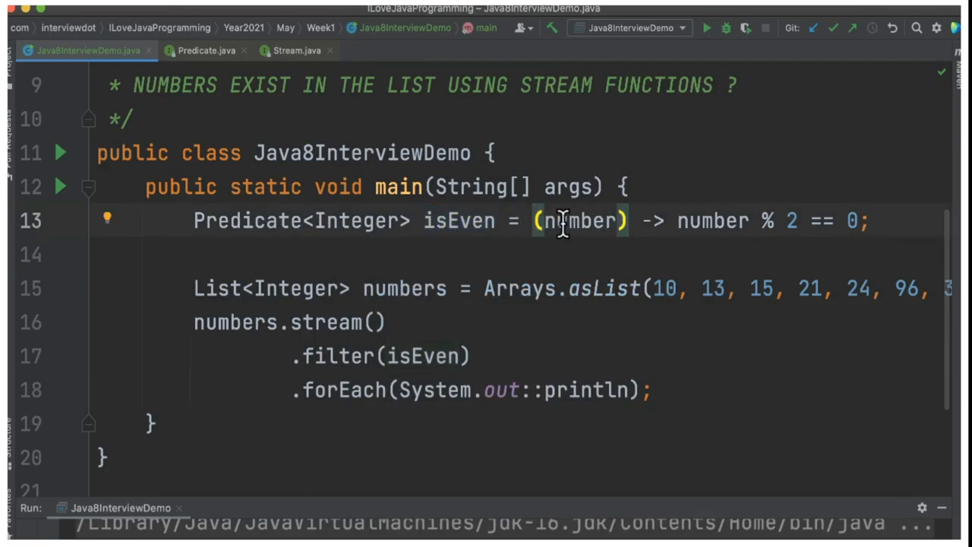
left_click(196, 52)
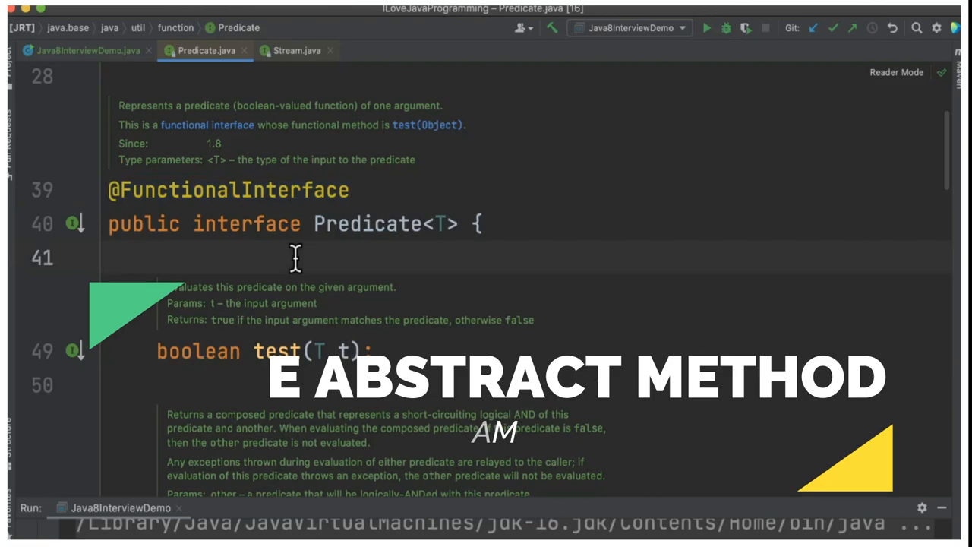
left_click(87, 56)
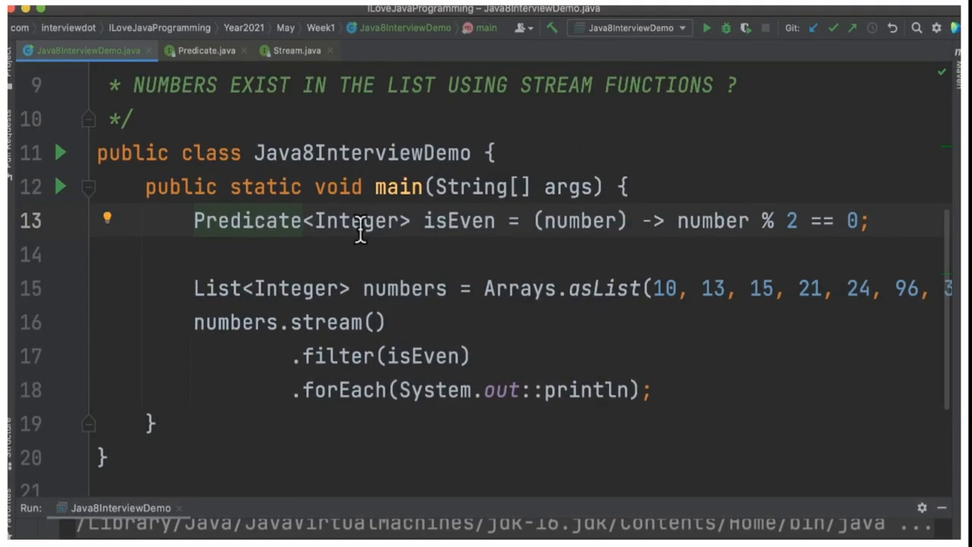
double_click(426, 357)
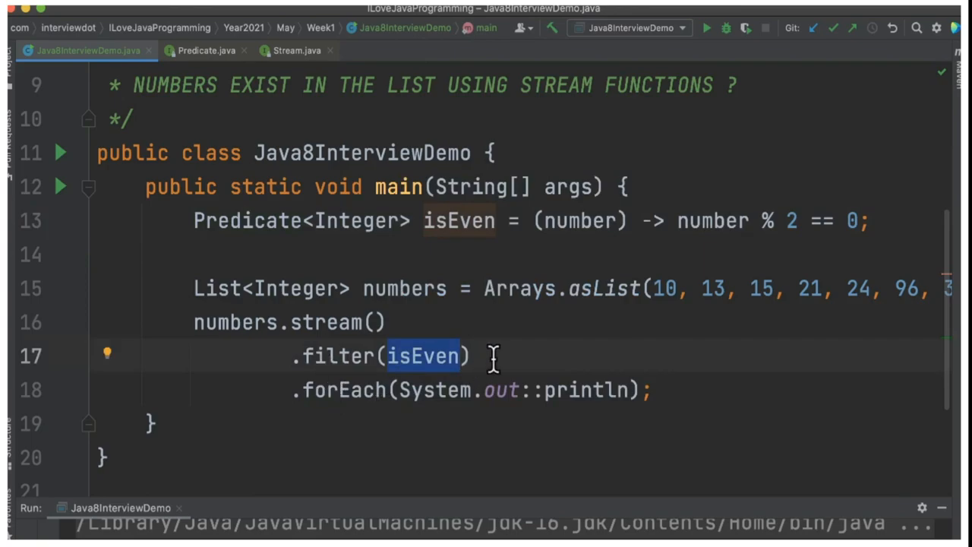
scroll("up", 3)
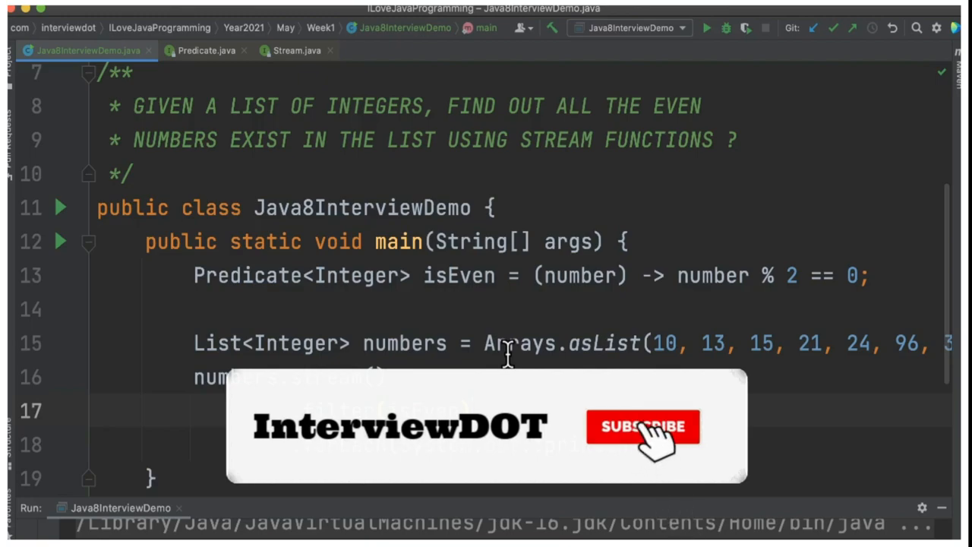
left_click(643, 426)
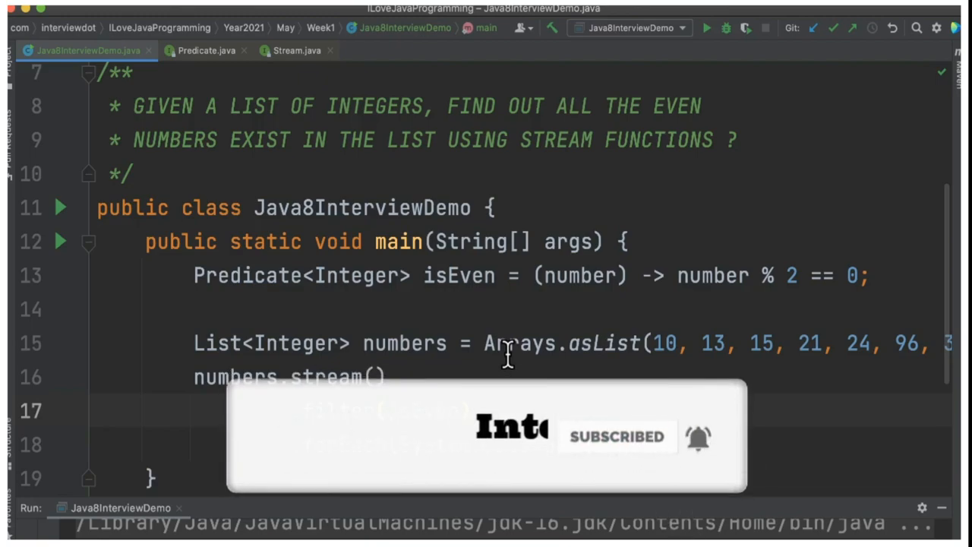